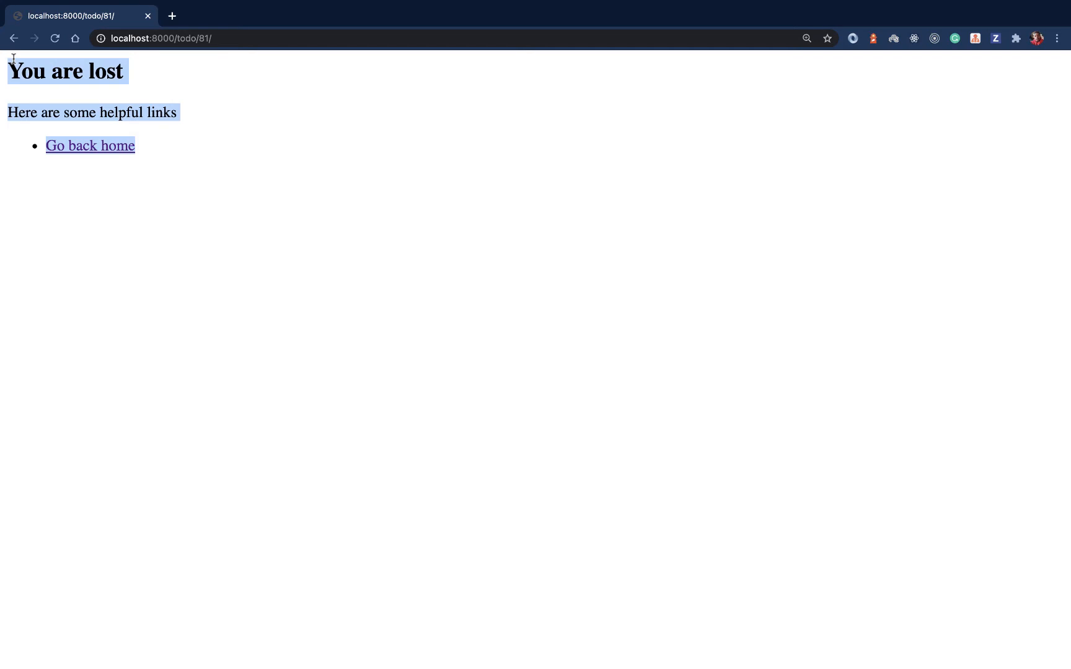
- Return from the 'You are lost' page to the todo list and view the Test todo's details
left_click(159, 39)
type("4")
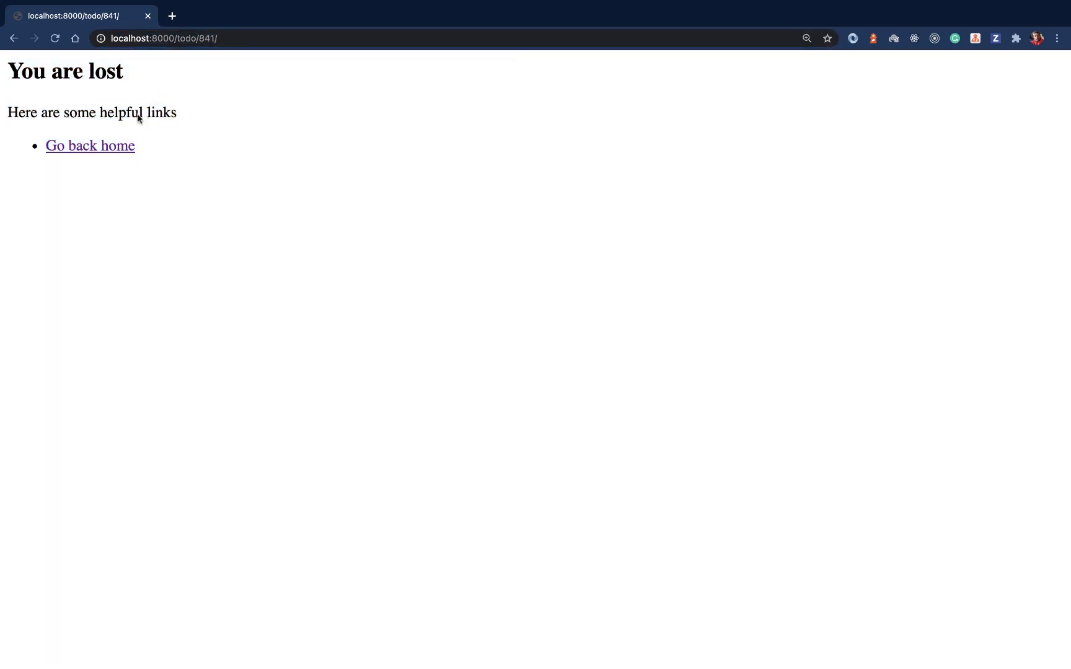
mouse_move(199, 133)
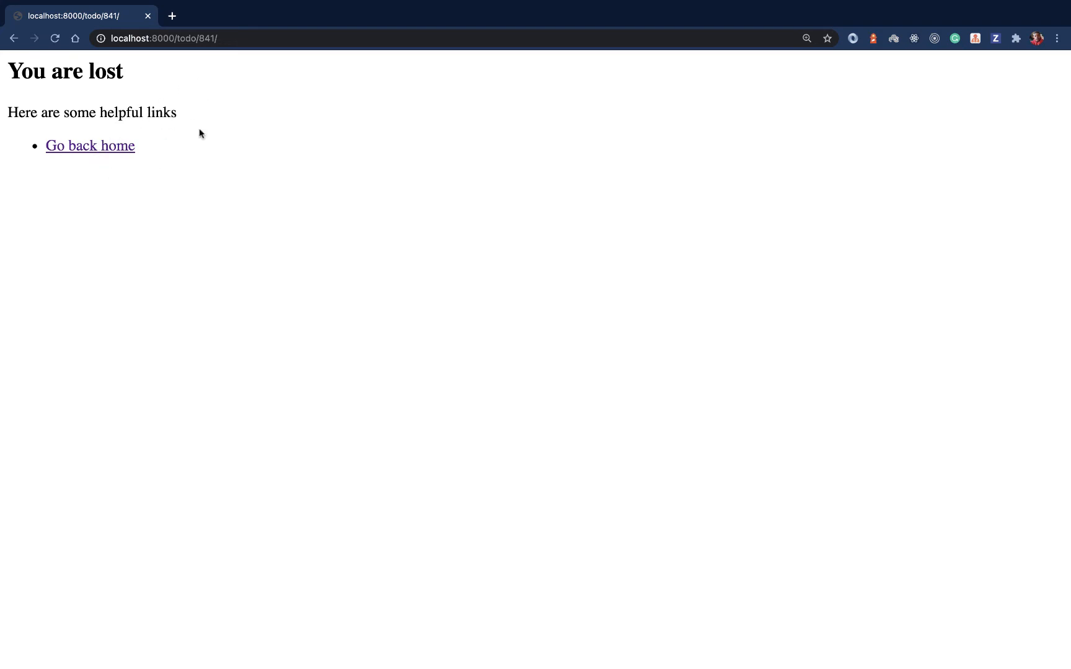
mouse_move(277, 155)
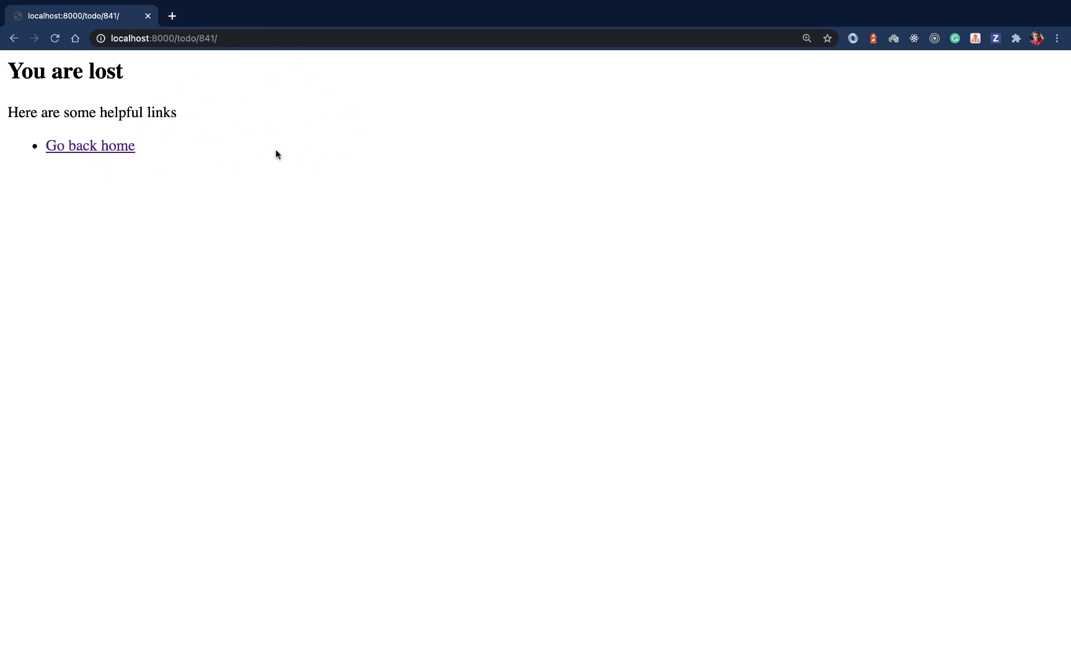
left_click(89, 145)
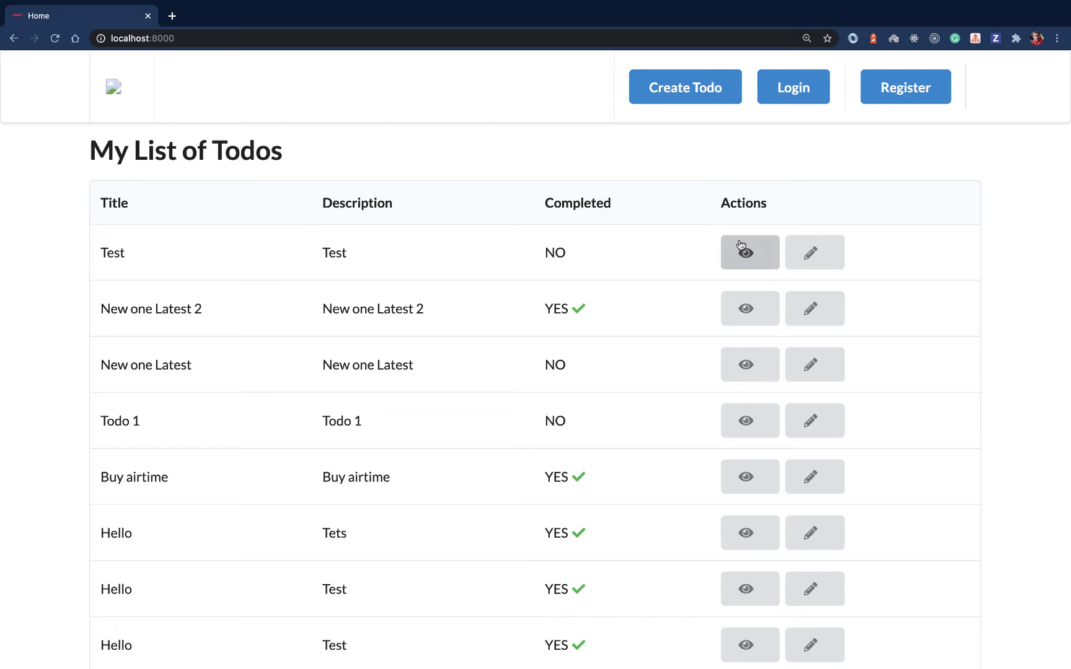
left_click(749, 252)
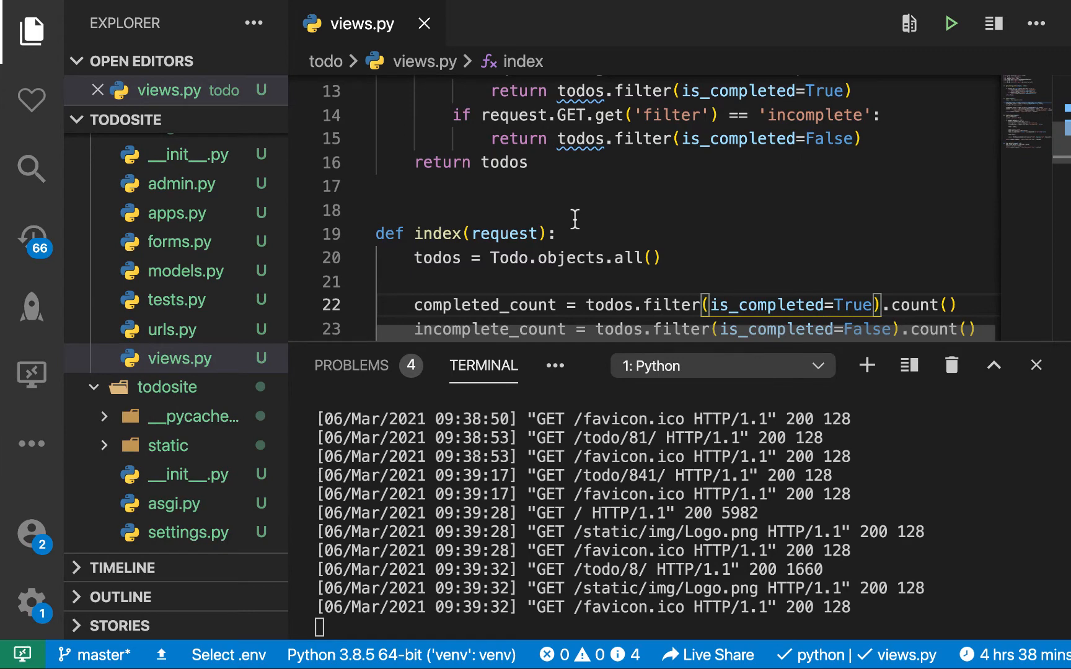
- Misspell the filter field as is_complet in the index view and save views.py
type("all_count = todos.count()")
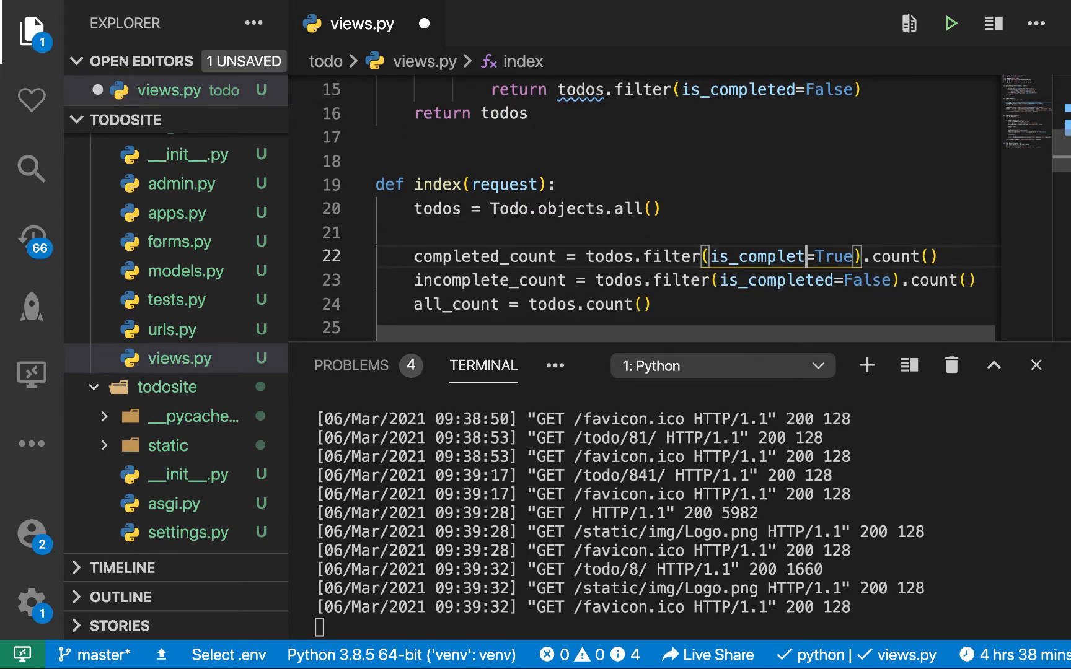
key("ctrl+s")
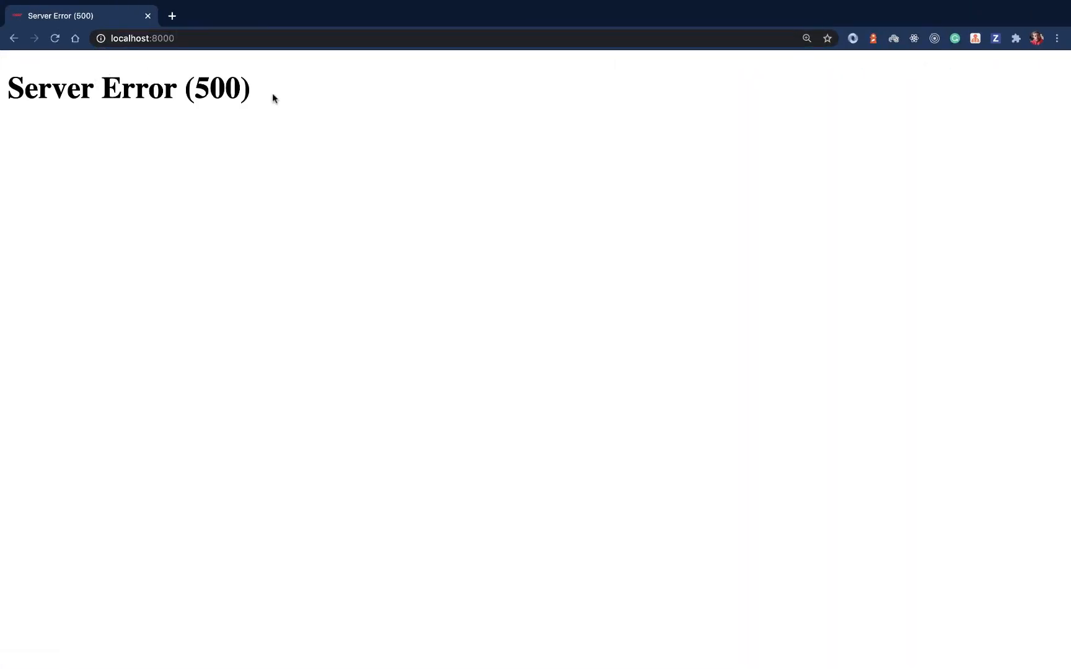
mouse_move(217, 129)
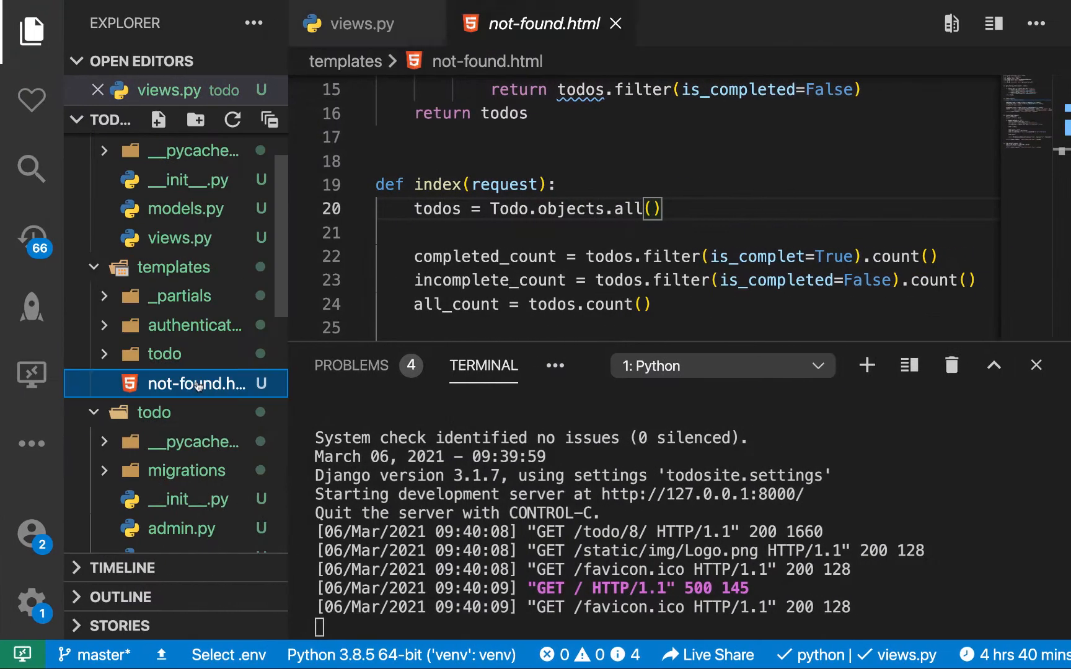
- Create a new server-error.html template alongside the not-found template
left_click(194, 382)
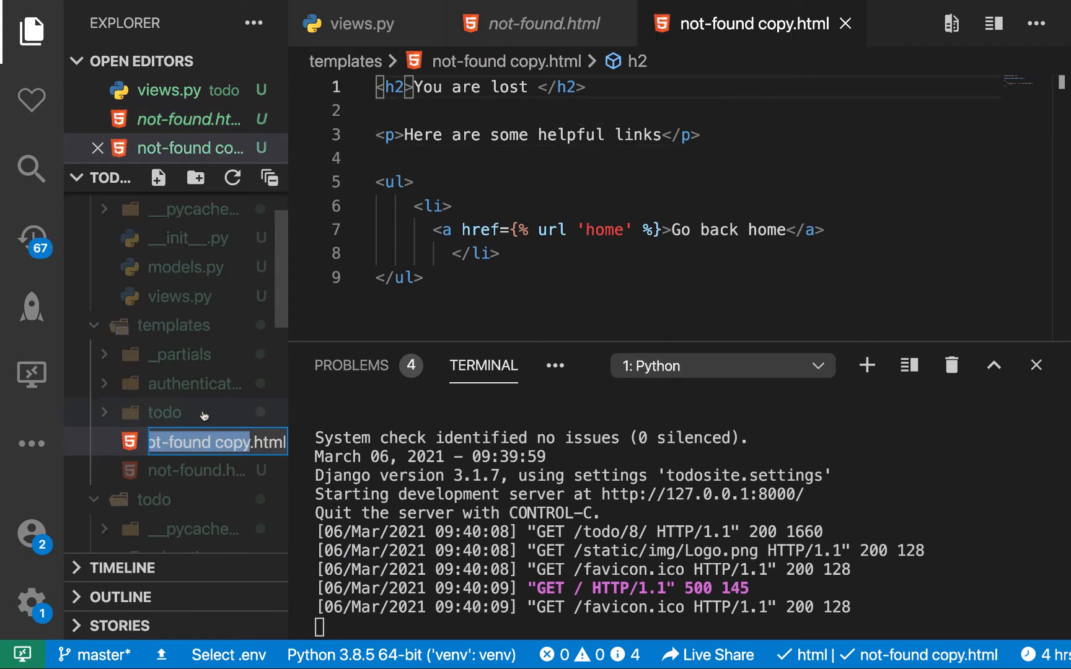
type("ser.html")
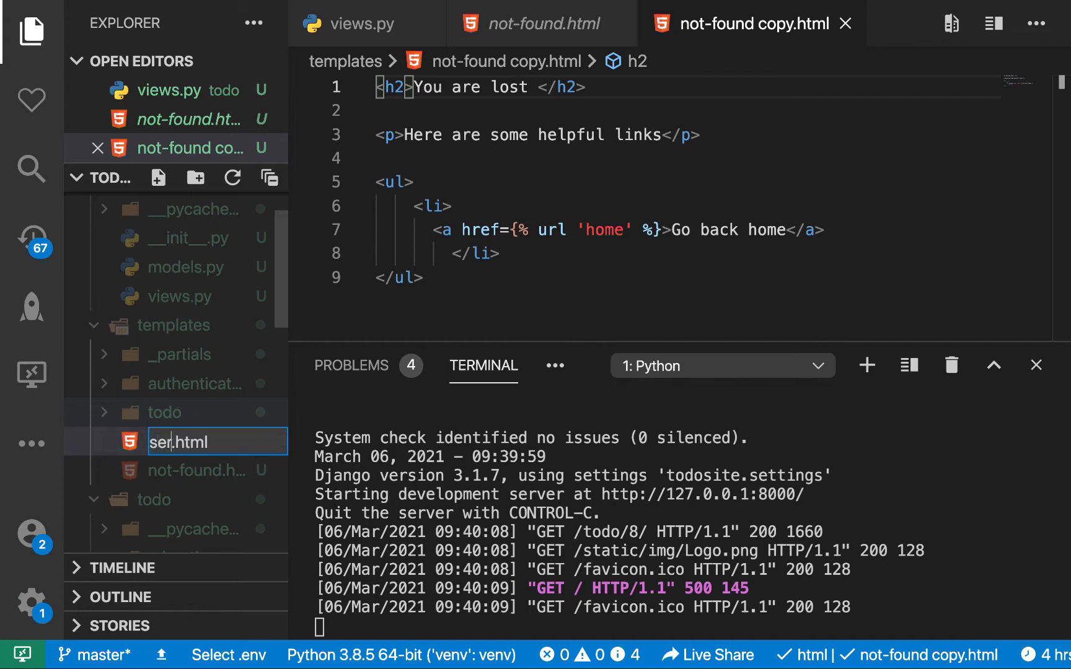
type("server-erro")
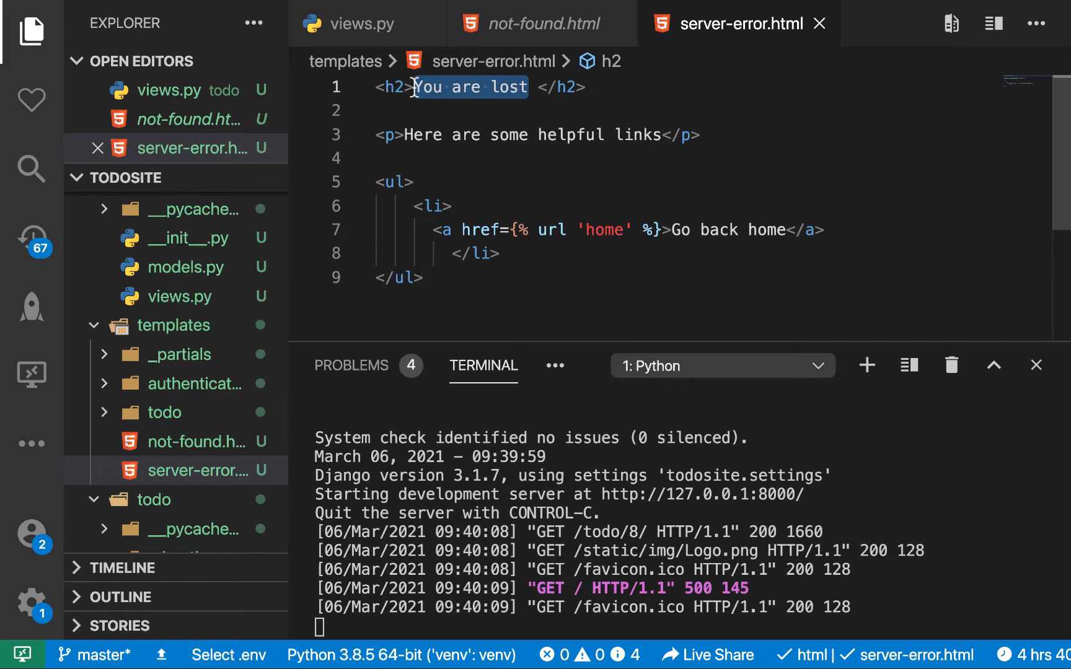
- Write the 'Something went wrong' heading, an automatic-issue-handling note and a home link, then save
type("Something")
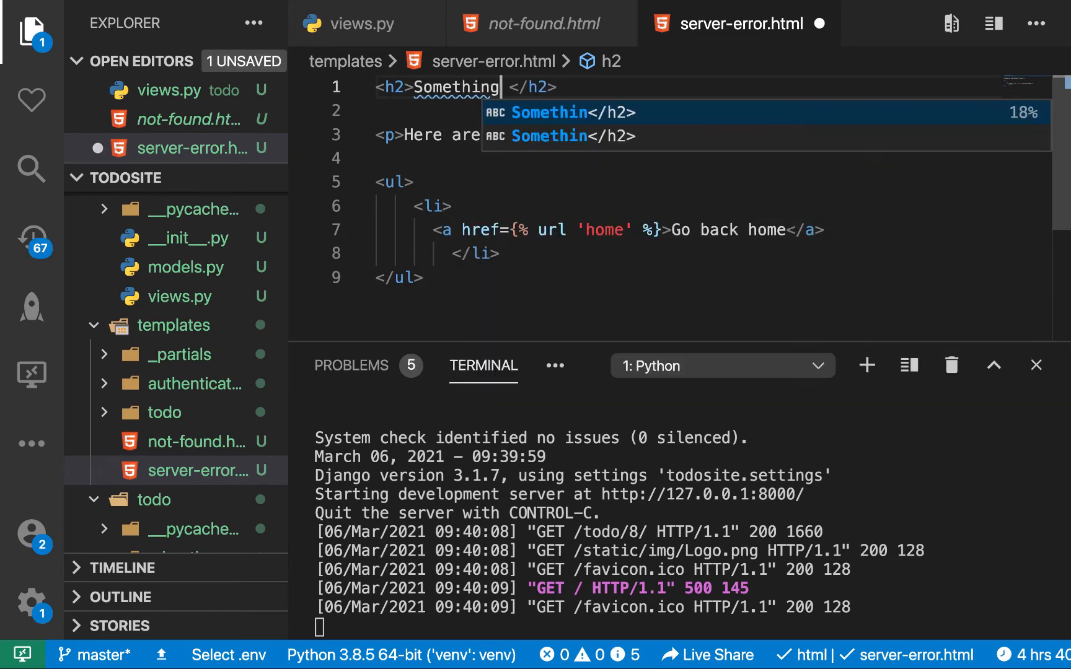
type("went")
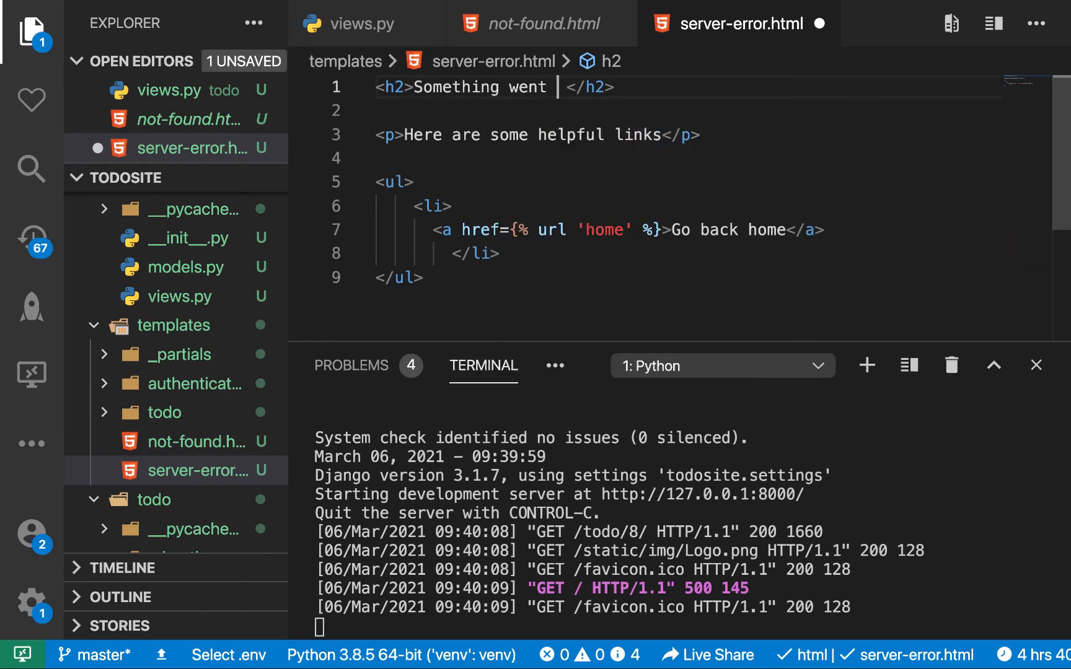
type("wrong")
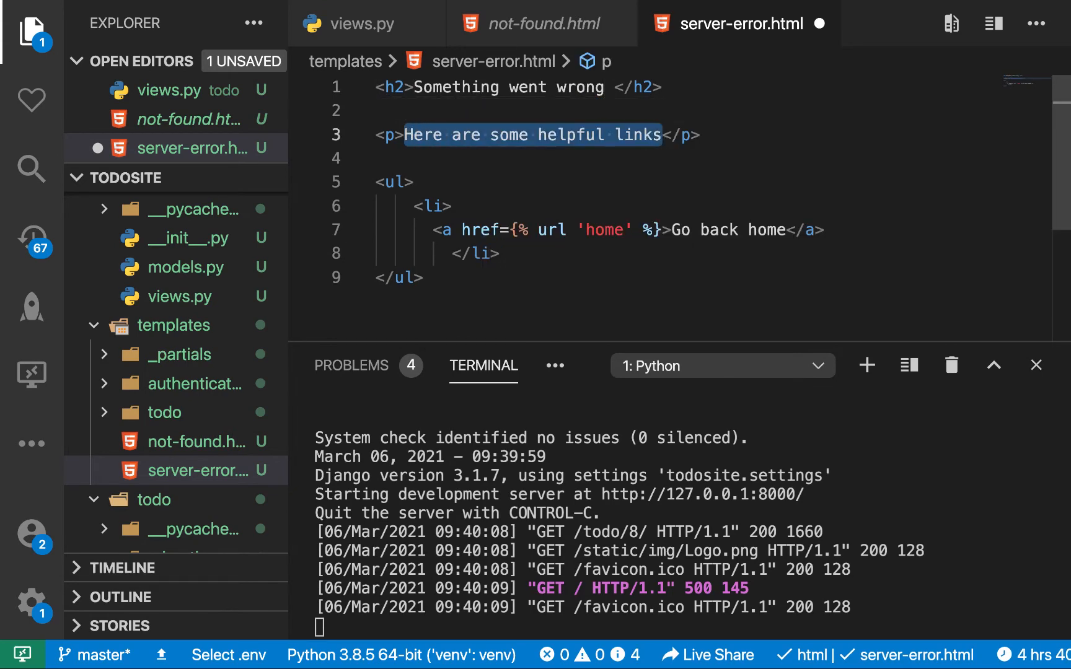
type("We track these </p>")
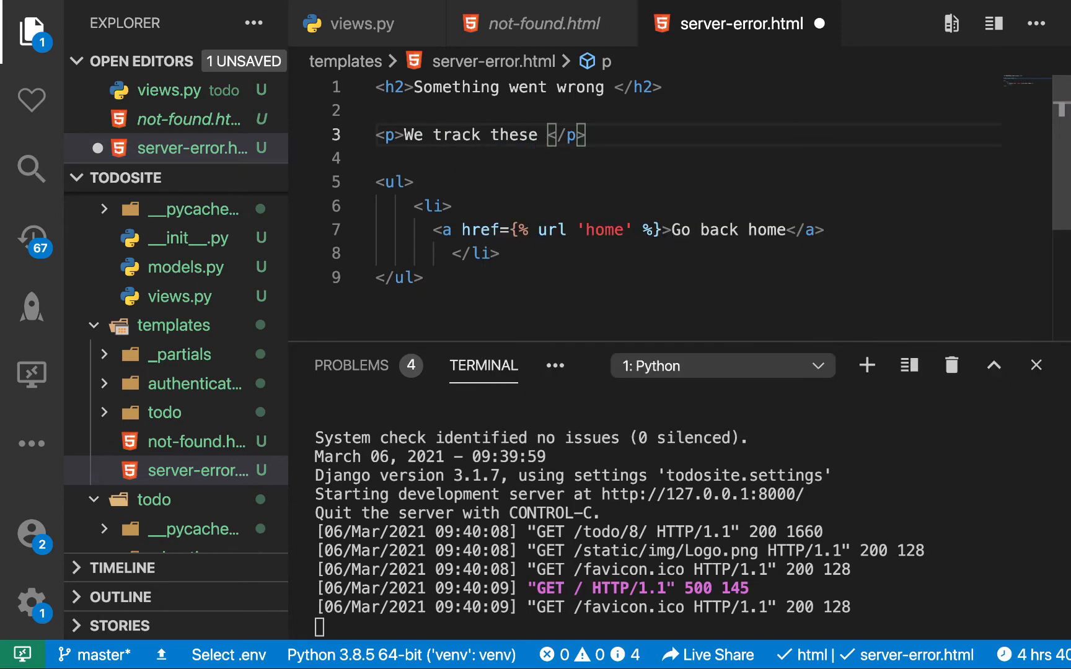
type("issues aut")
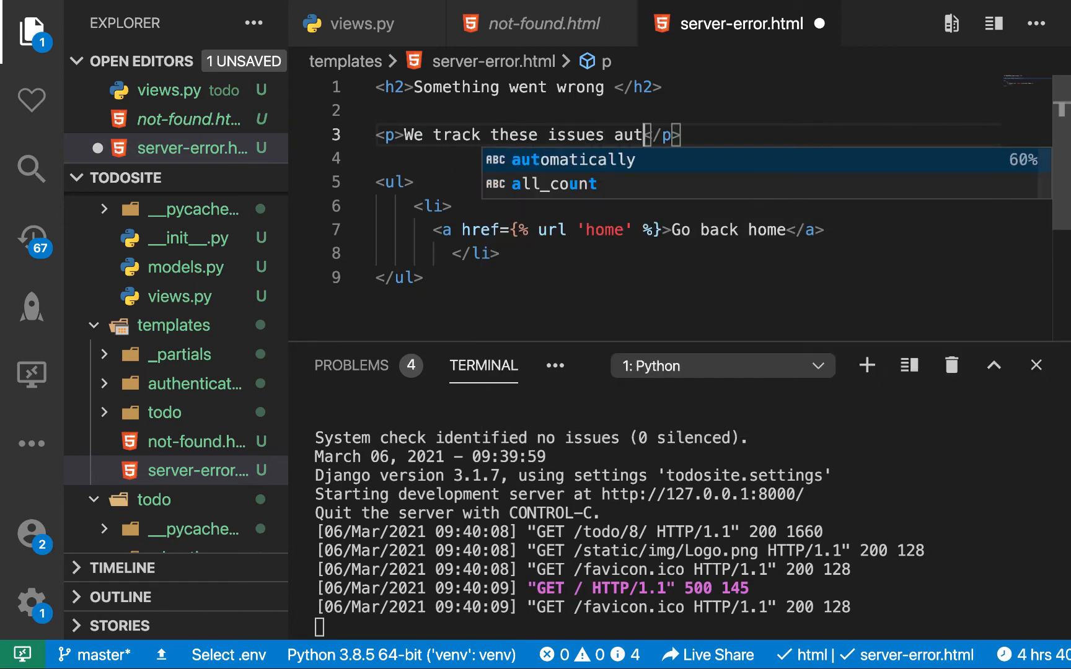
type("omatically and our team is on it")
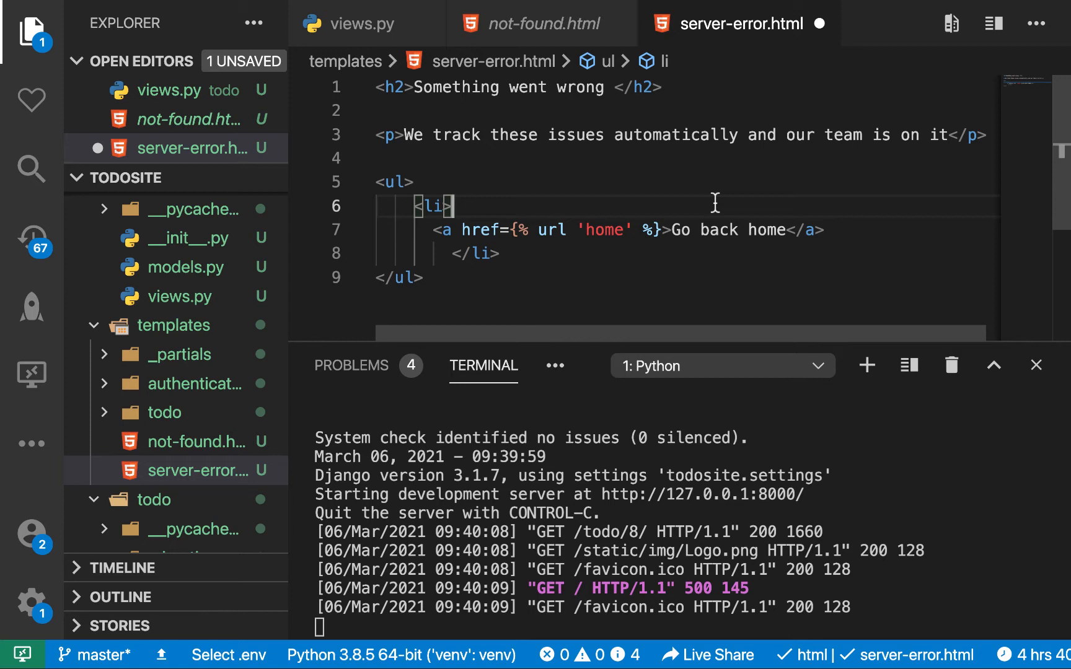
mouse_move(590, 151)
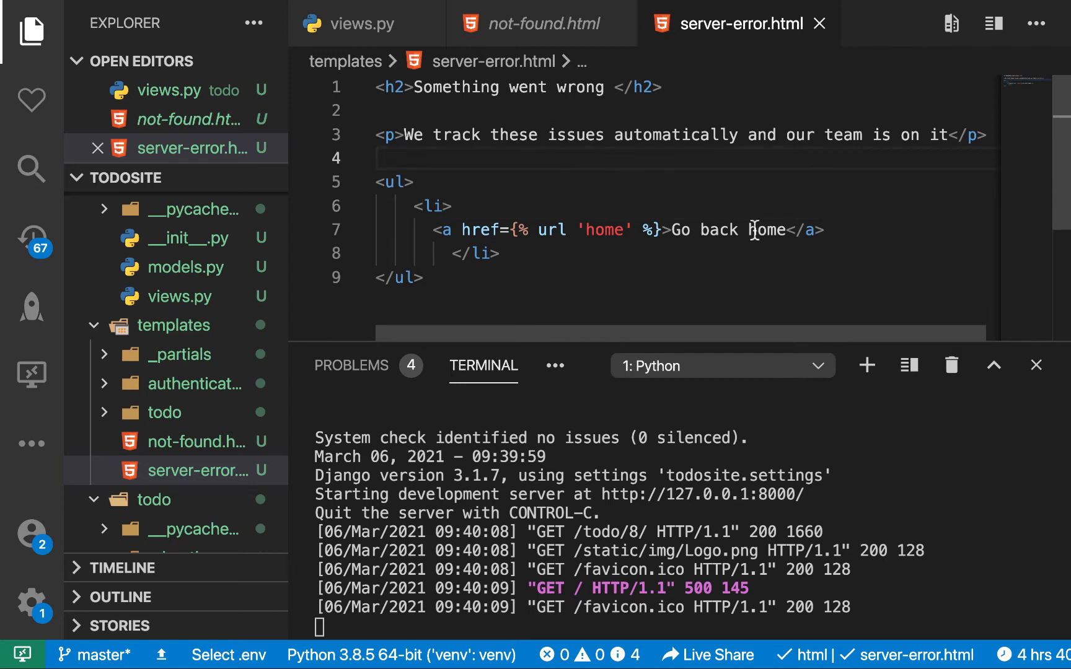
key("Backspace")
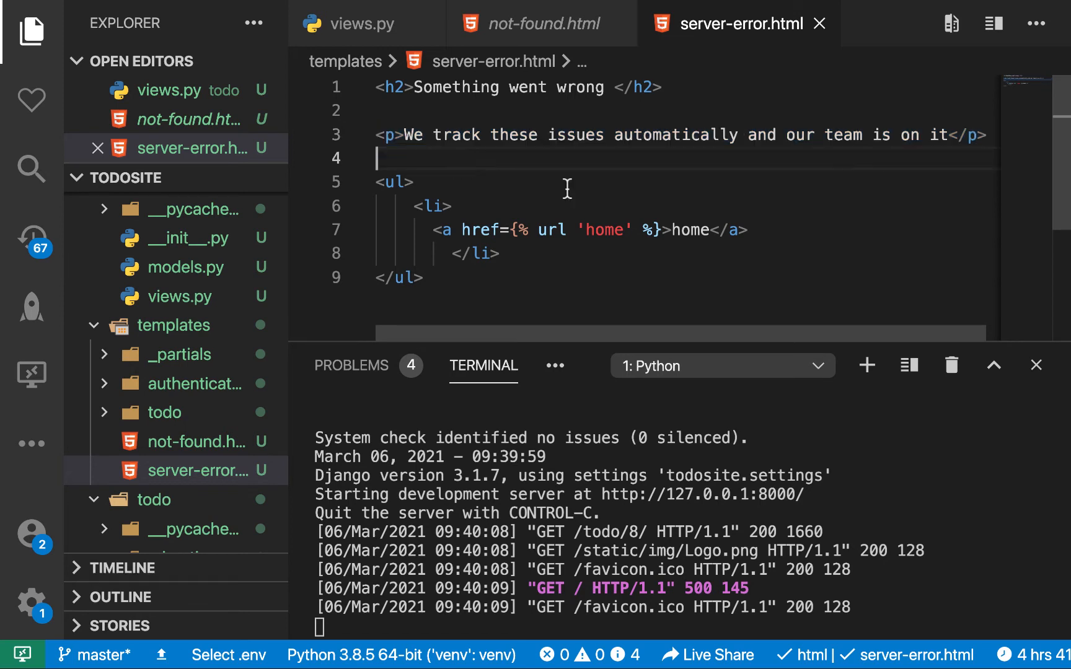
mouse_move(560, 171)
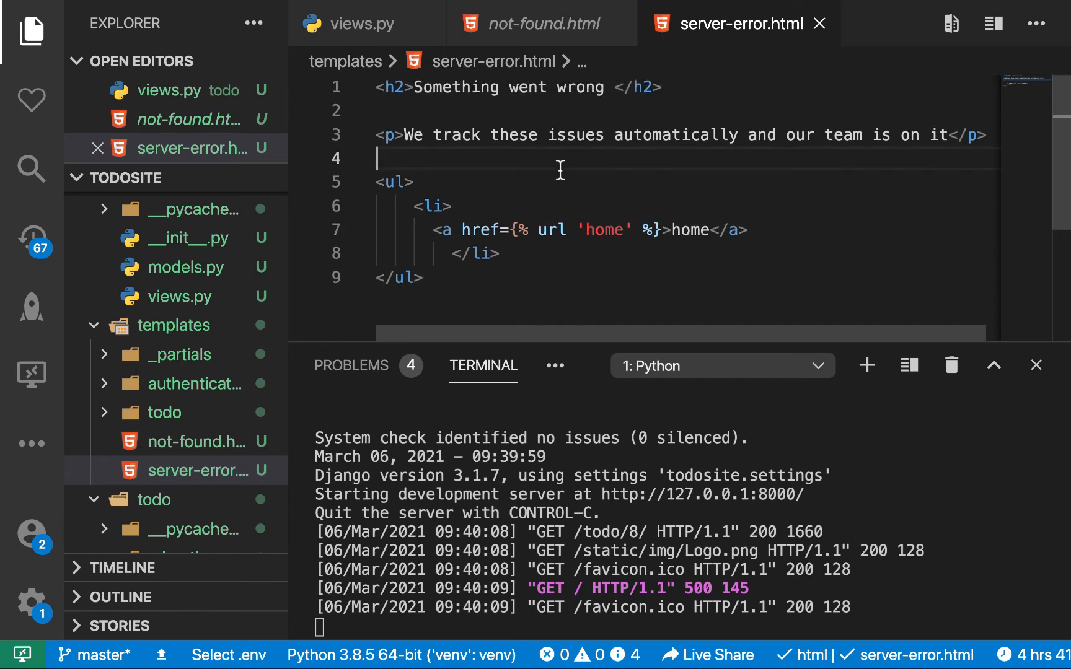
mouse_move(362, 23)
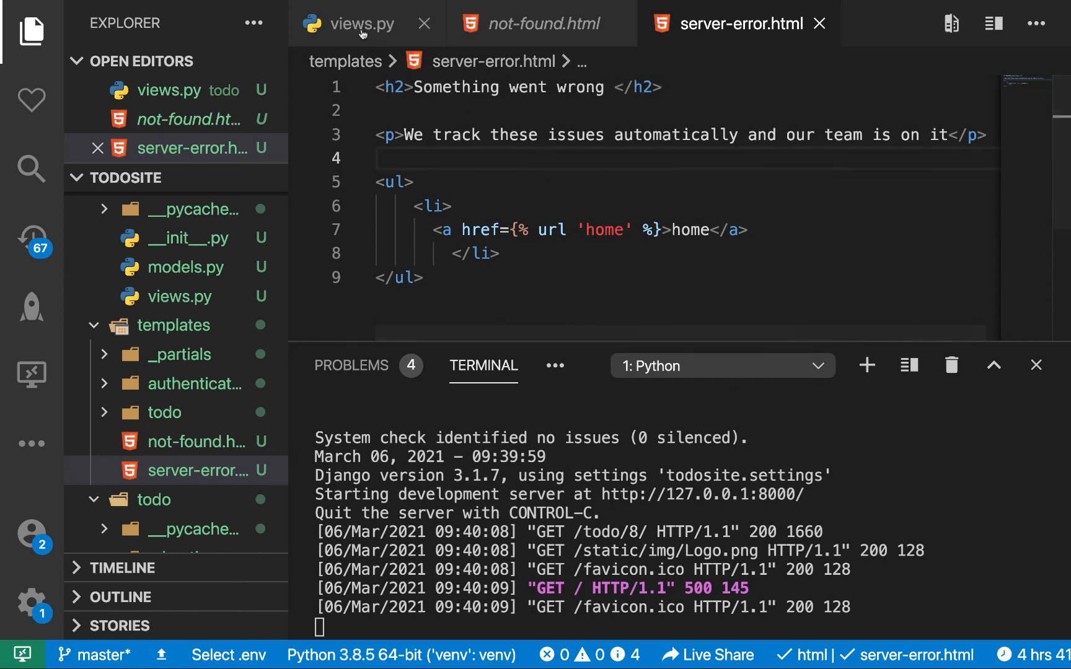
- Add handle_server_error(request) rendering server-error.html in helpers/views.py
left_click(349, 23)
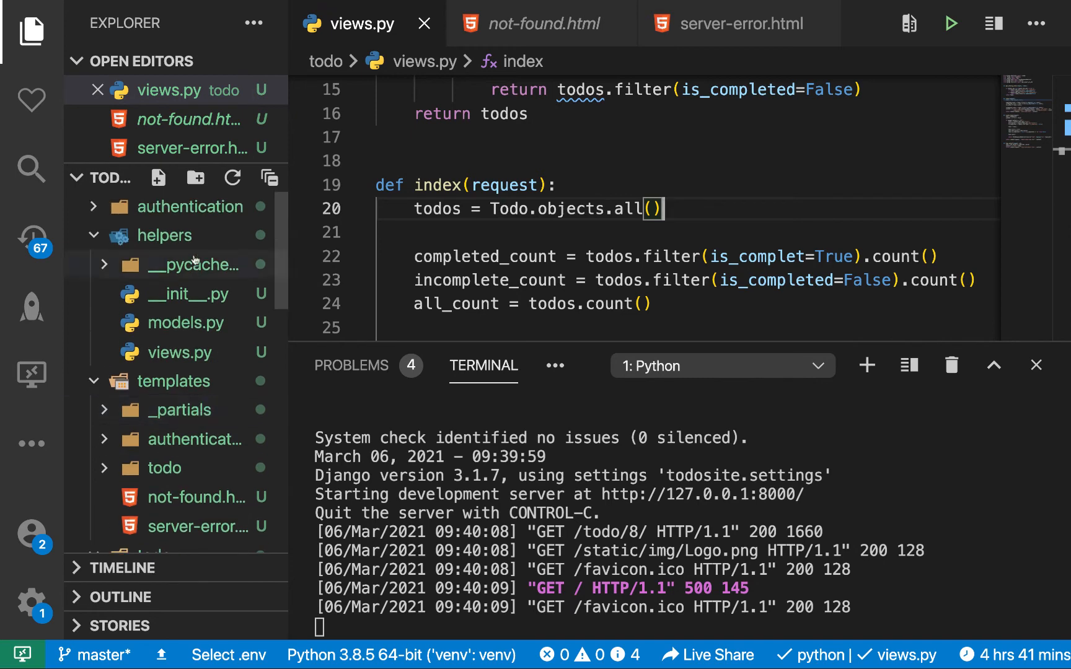
left_click(182, 352)
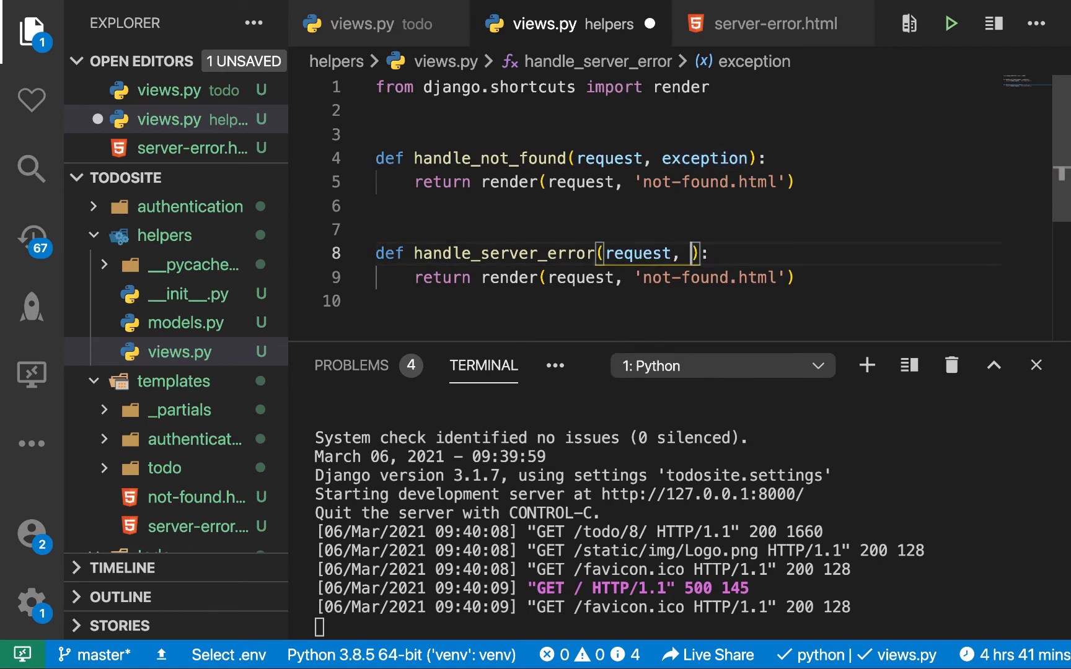
key("Backspace")
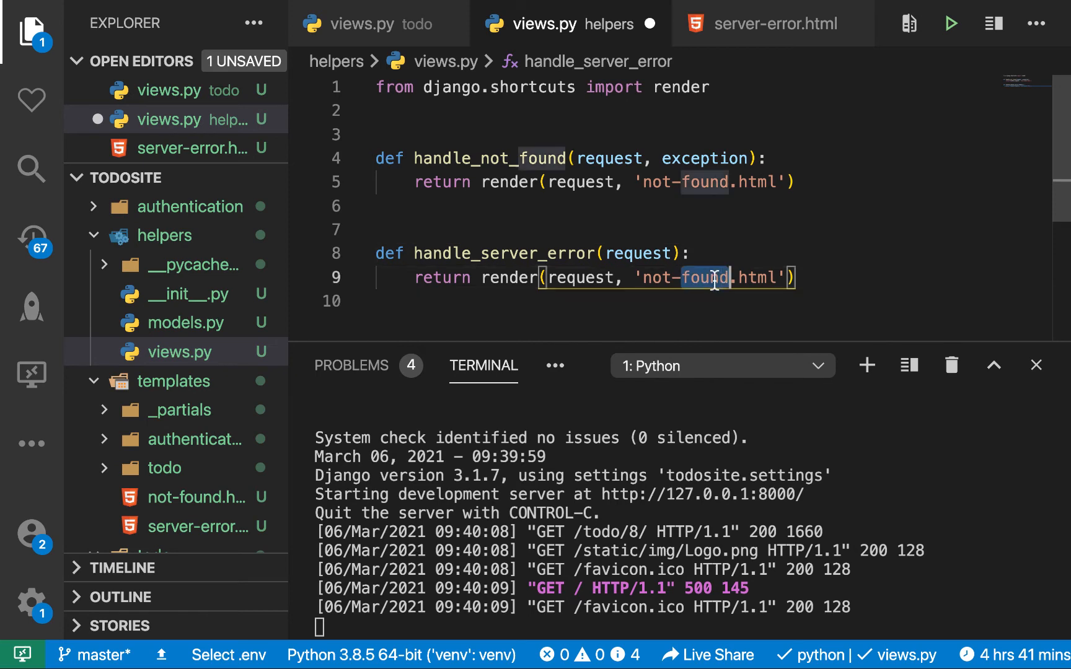
type("server-error")
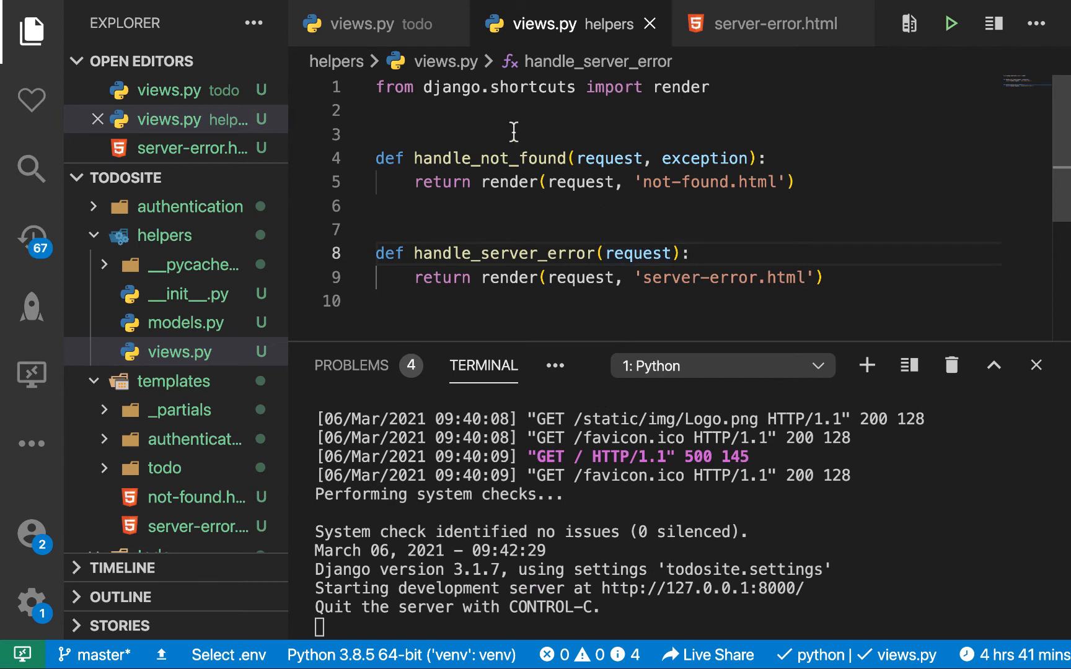
mouse_move(204, 225)
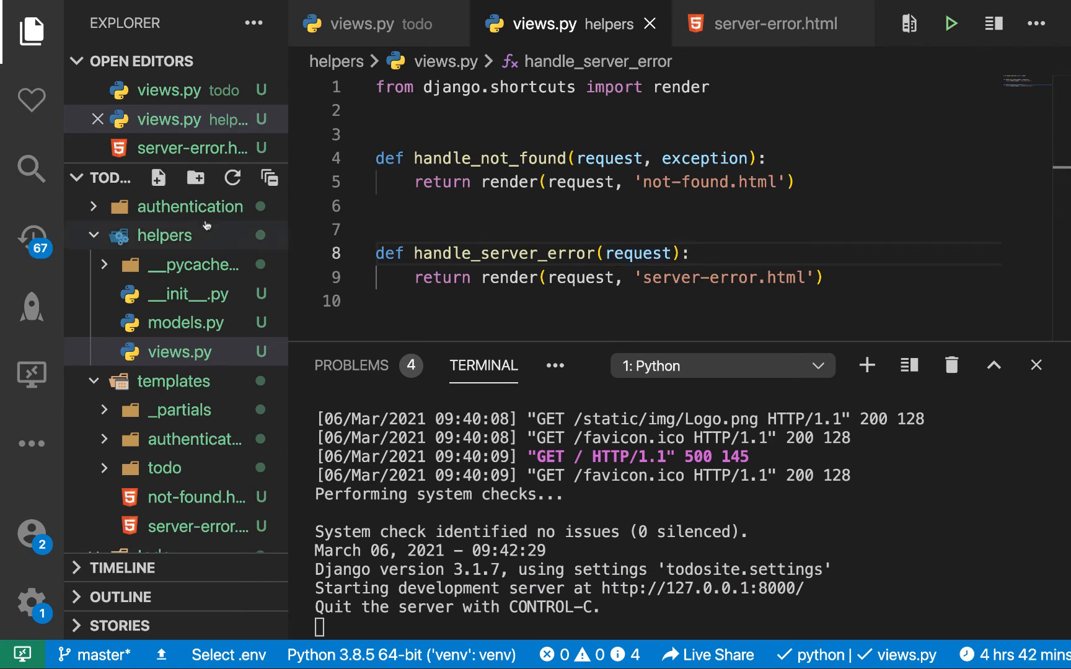
- Set handler500 = "helpers.views.handle_server_error" below the handler404 line in urls.py
scroll("down", 3)
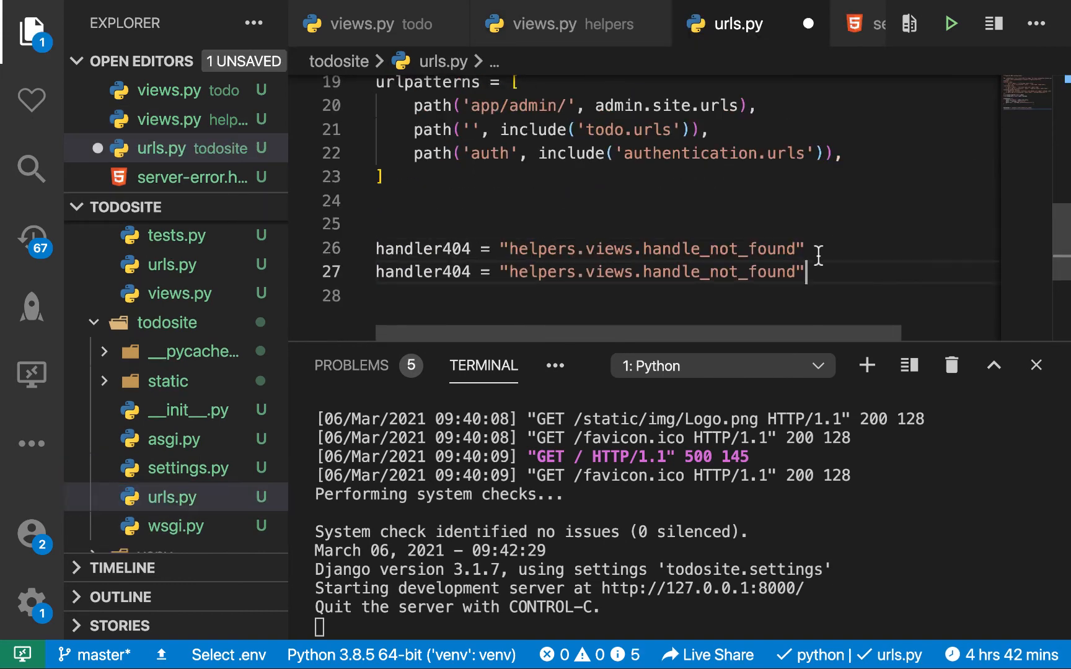
key("Backspace")
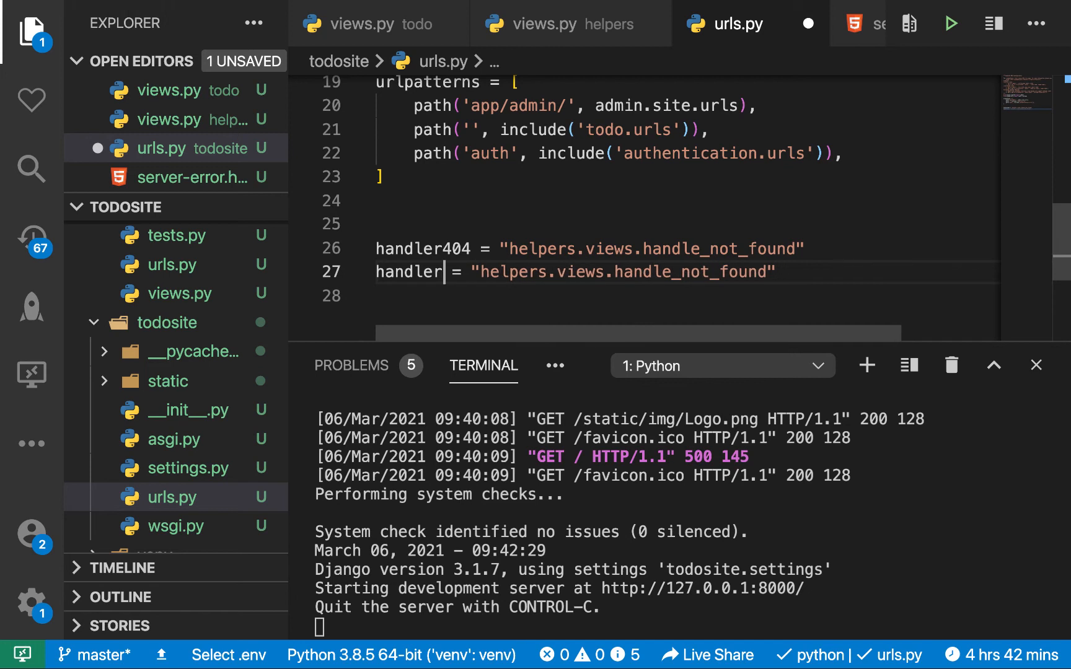
type("500")
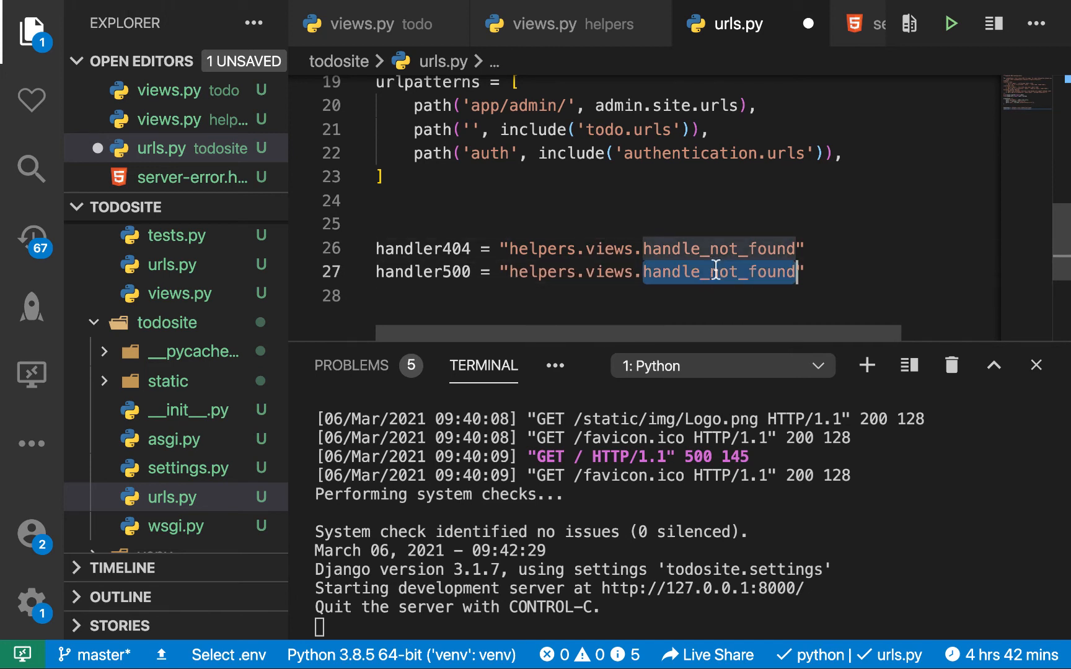
type("s")
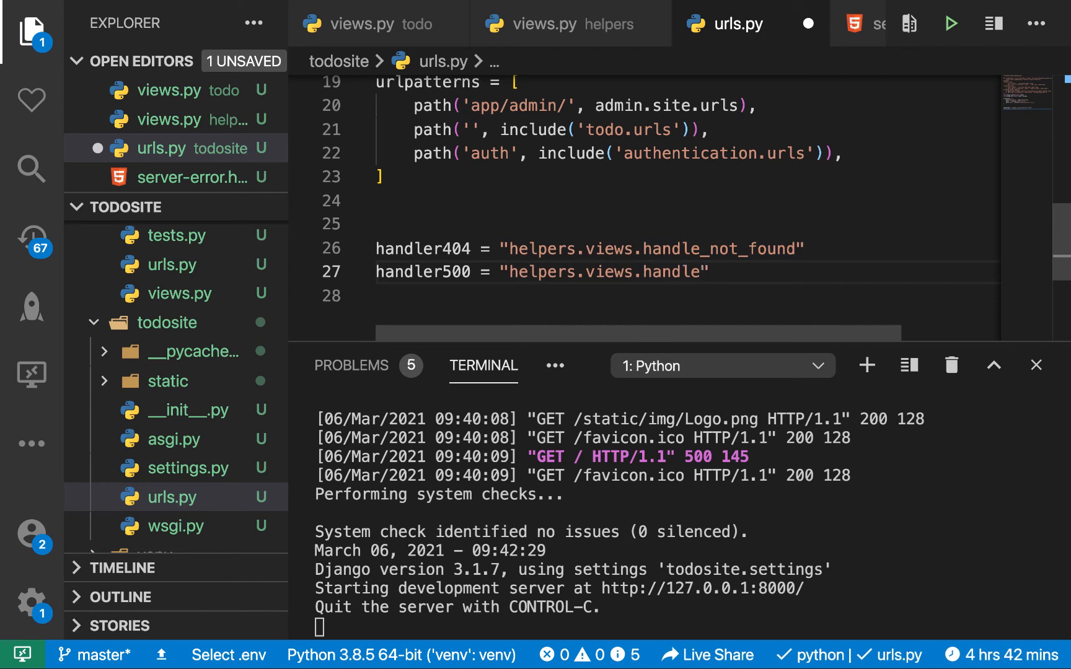
type("_server")
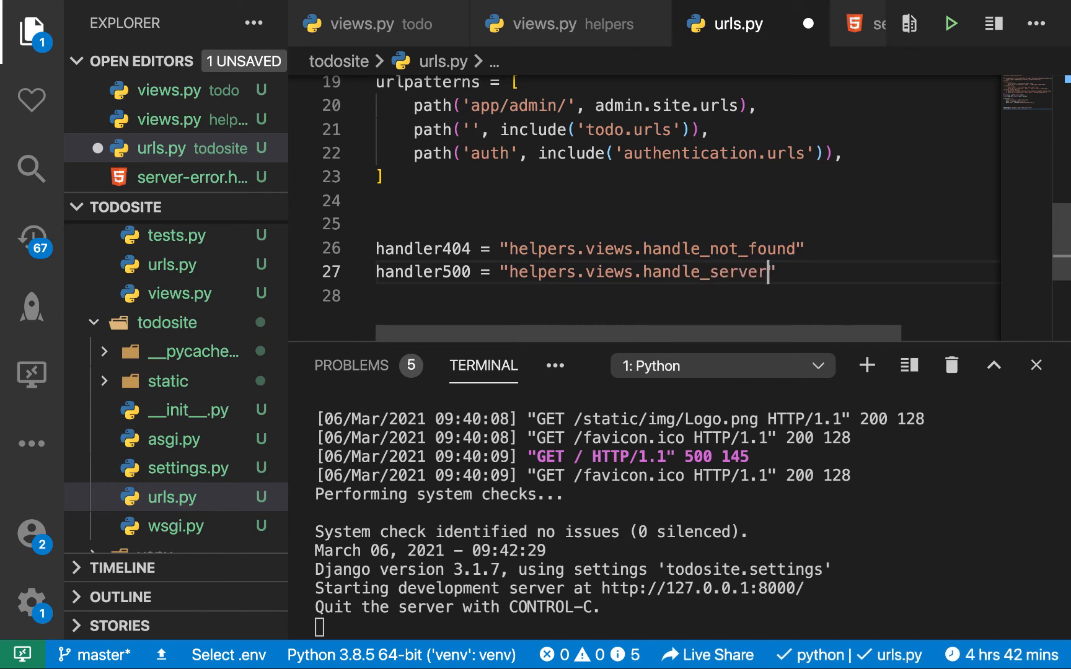
type("_error")
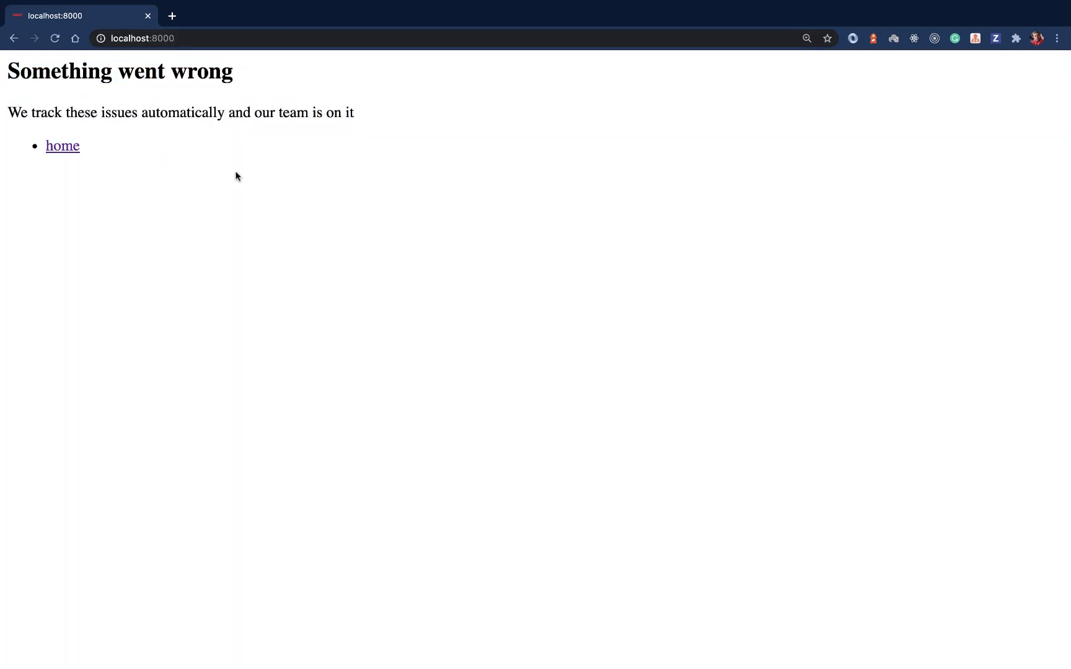
mouse_move(172, 96)
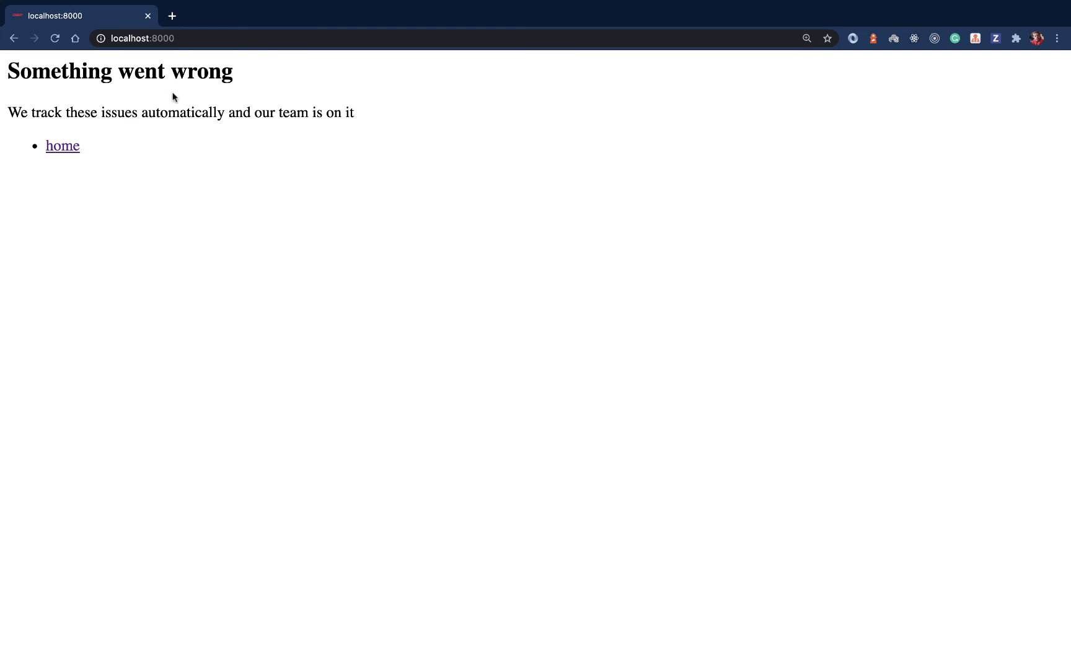
mouse_move(127, 160)
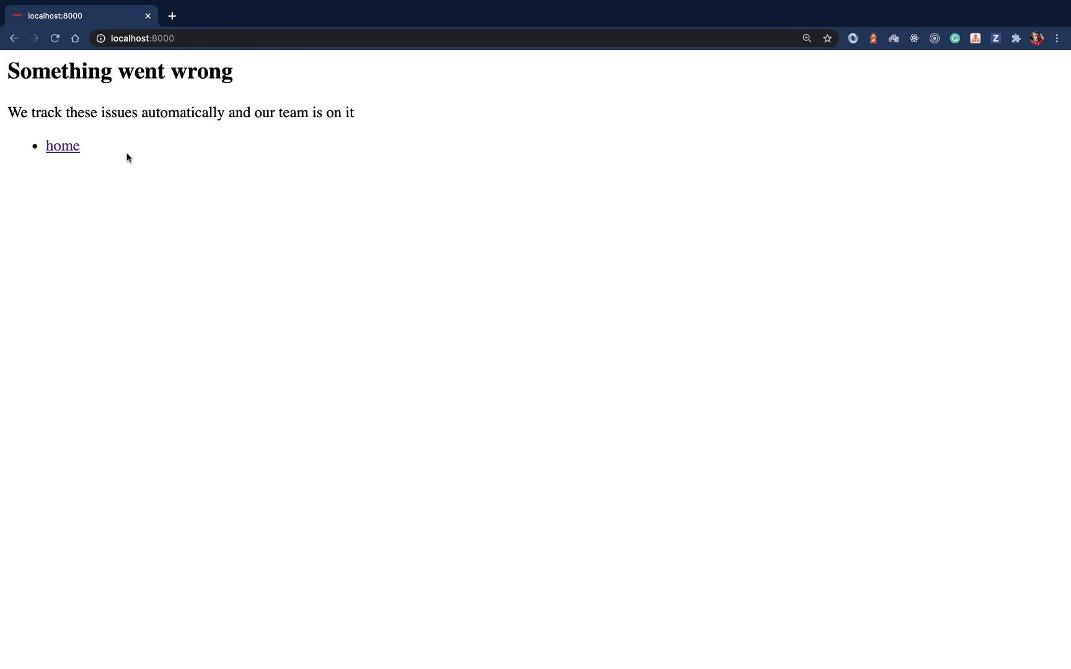
mouse_move(2, 82)
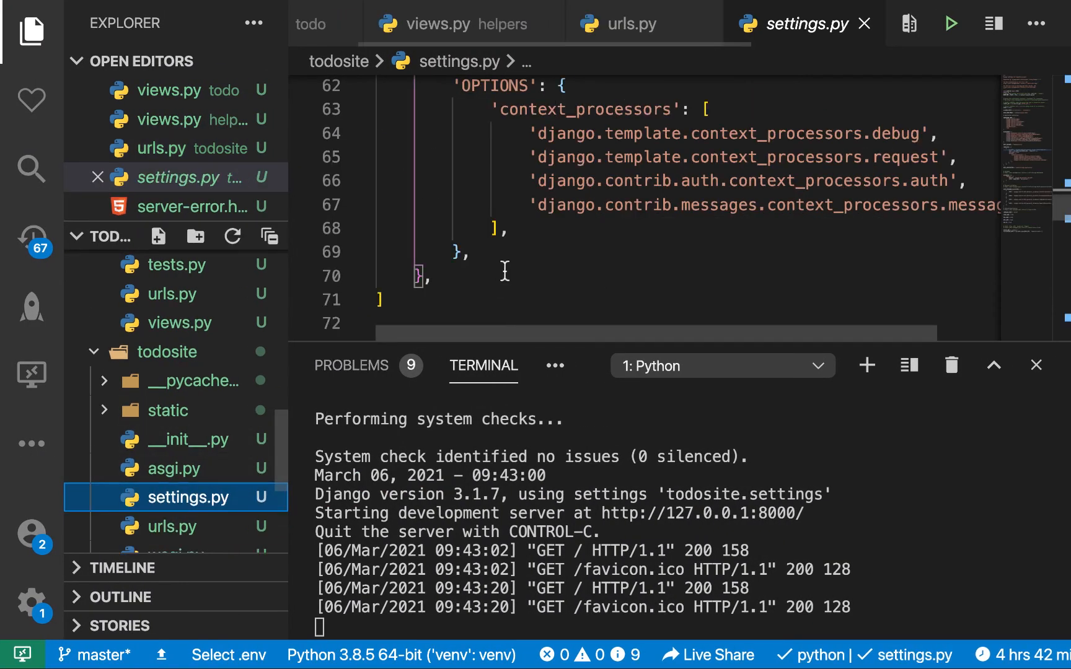
- Change DEBUG from False back to True in settings.py
scroll("up", 3)
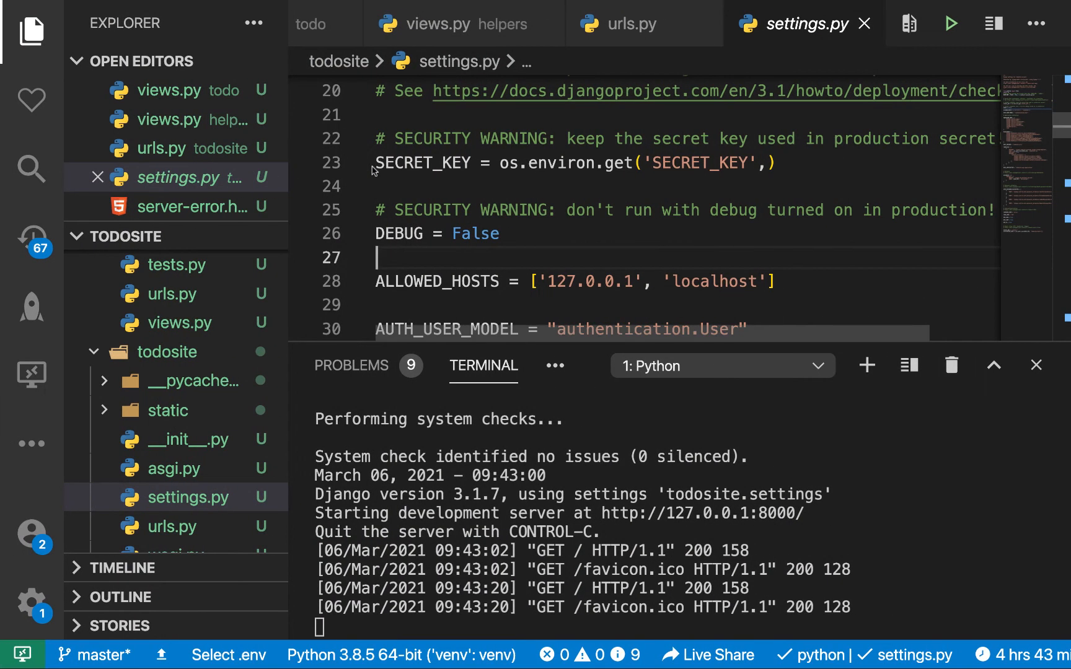
type("Tru")
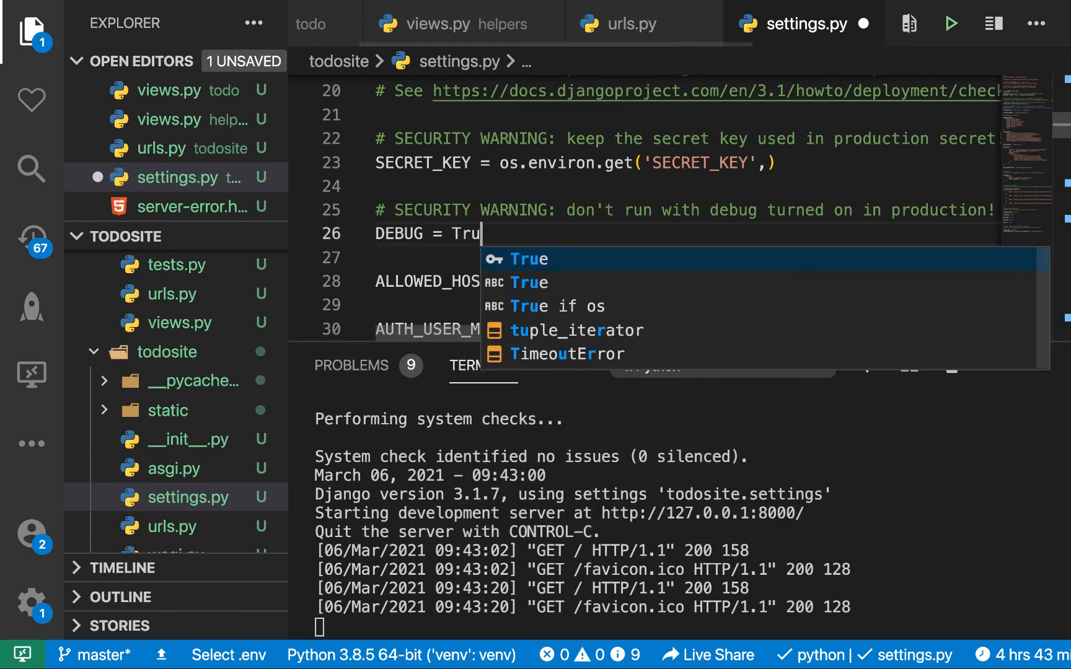